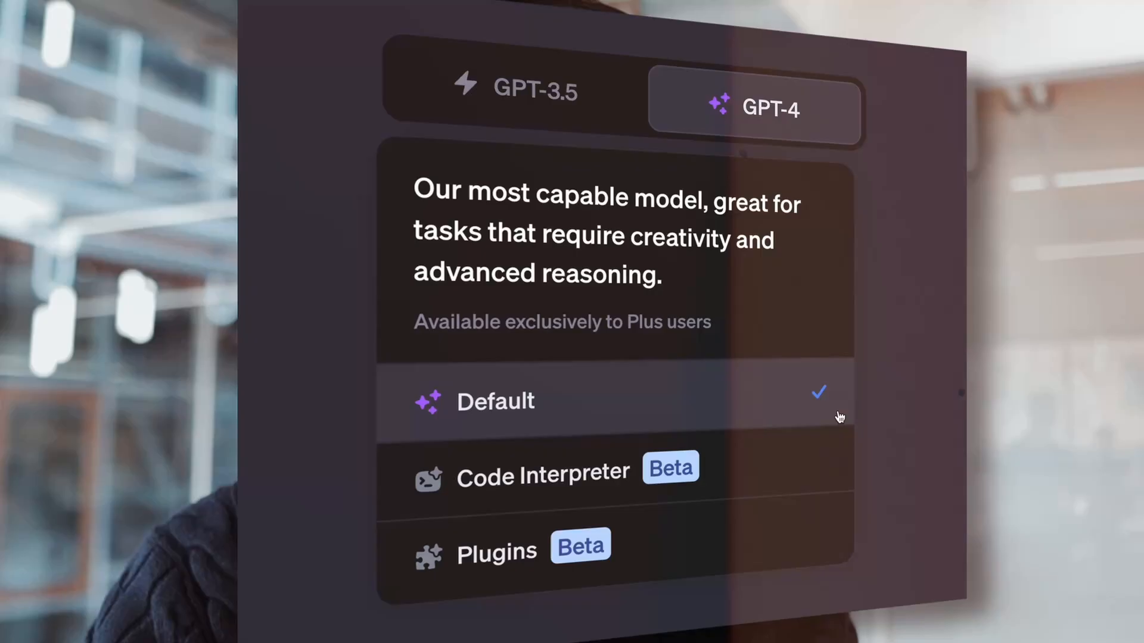
Step: Try GPT-3.5, return to GPT-4, then send HOMEWORK.docx asking for A–D answers
{"action": "left_click", "coordinate": [514, 91]}
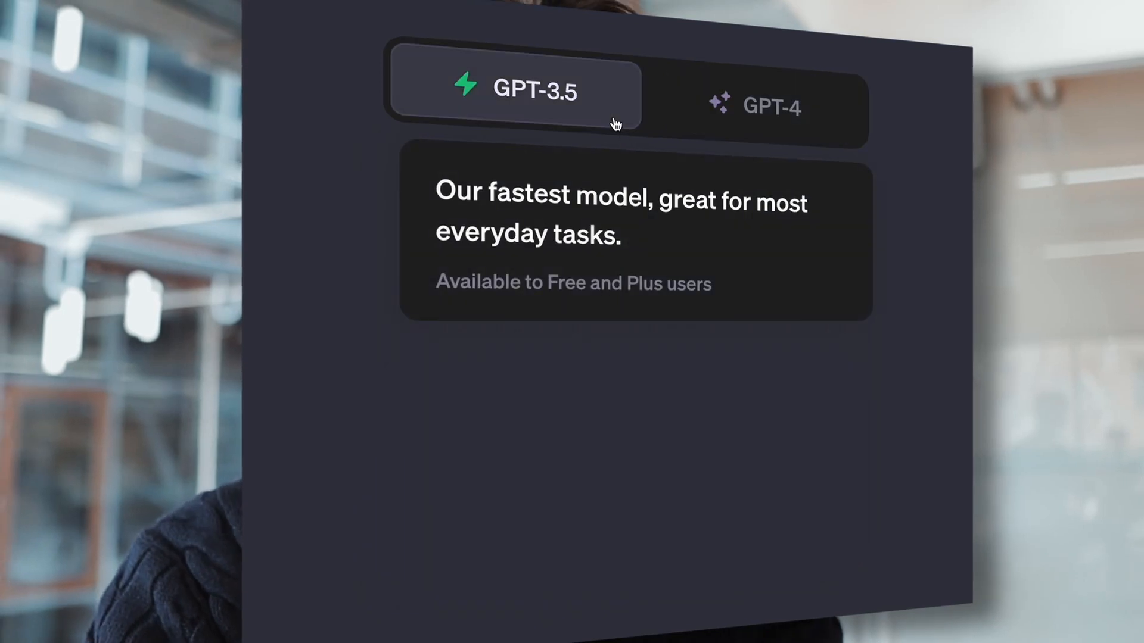
{"action": "left_click", "coordinate": [756, 104]}
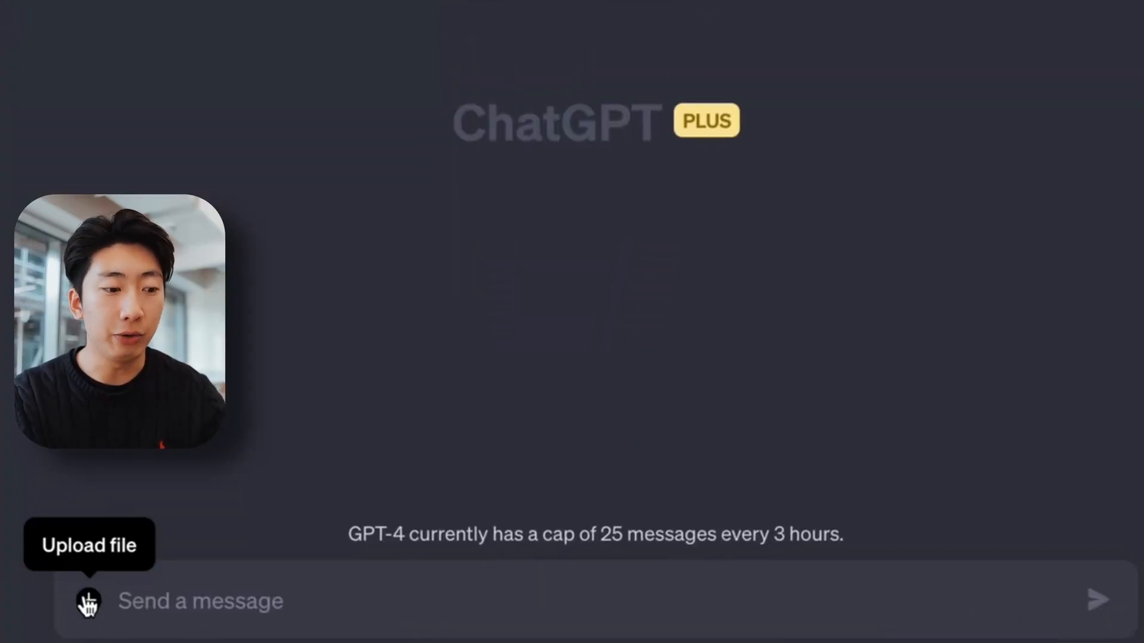
{"action": "left_click", "coordinate": [86, 601]}
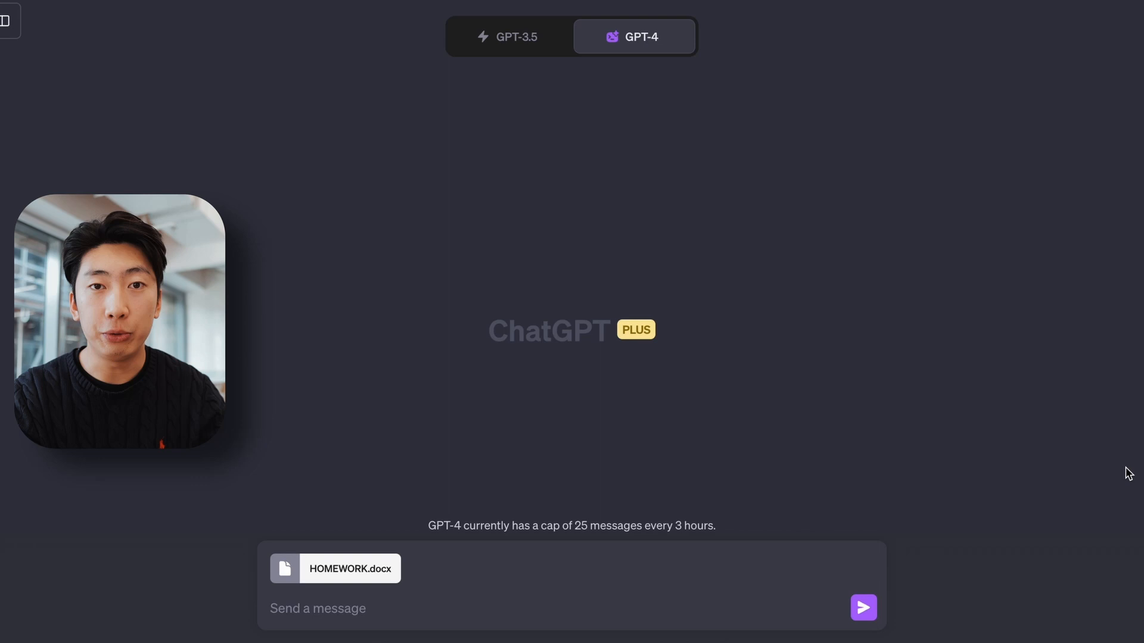
{"action": "type", "text": "answer all the questions in this document with your own knowledge (for each question answer A, B, C or D)"}
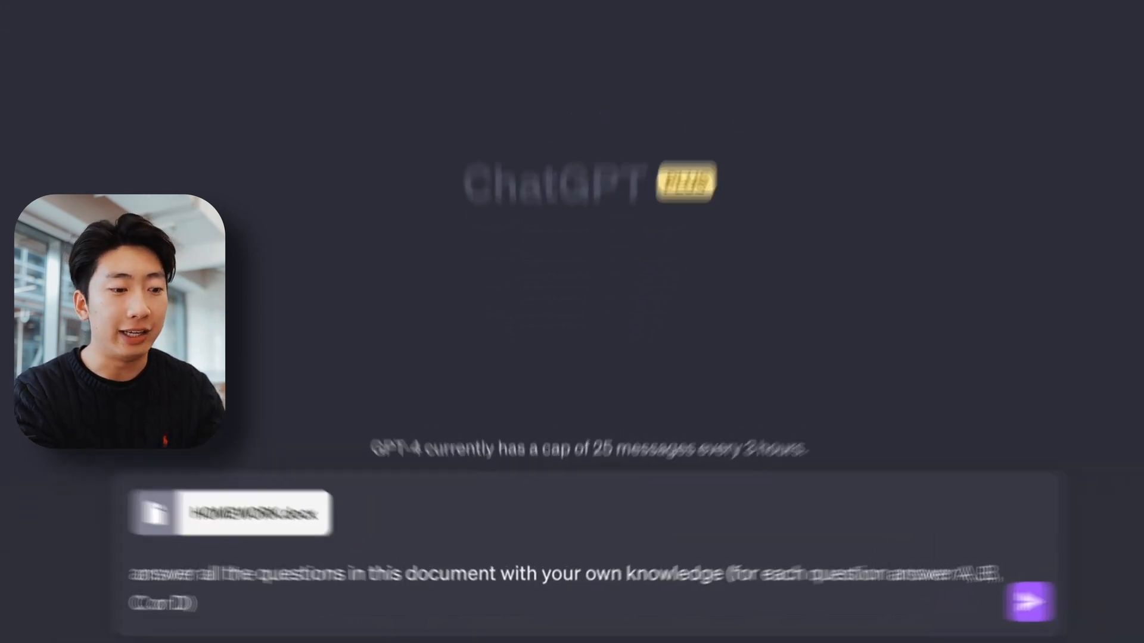
{"action": "left_click", "coordinate": [1030, 602]}
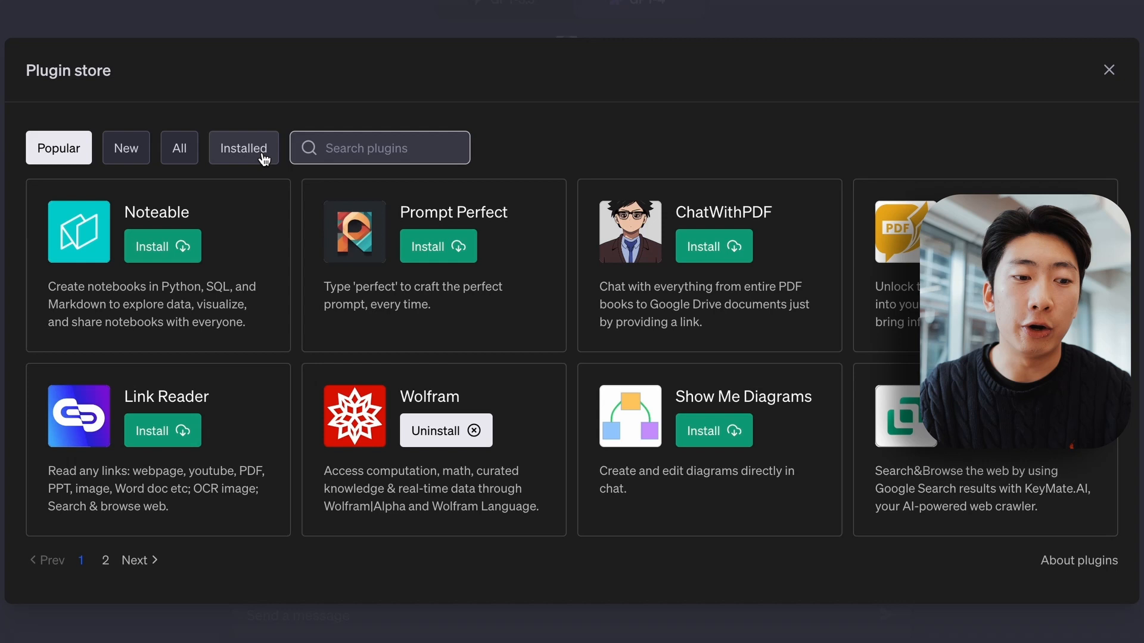
Step: Check the Installed plugins list and enable a plugin for the new chat
{"action": "left_click", "coordinate": [244, 149]}
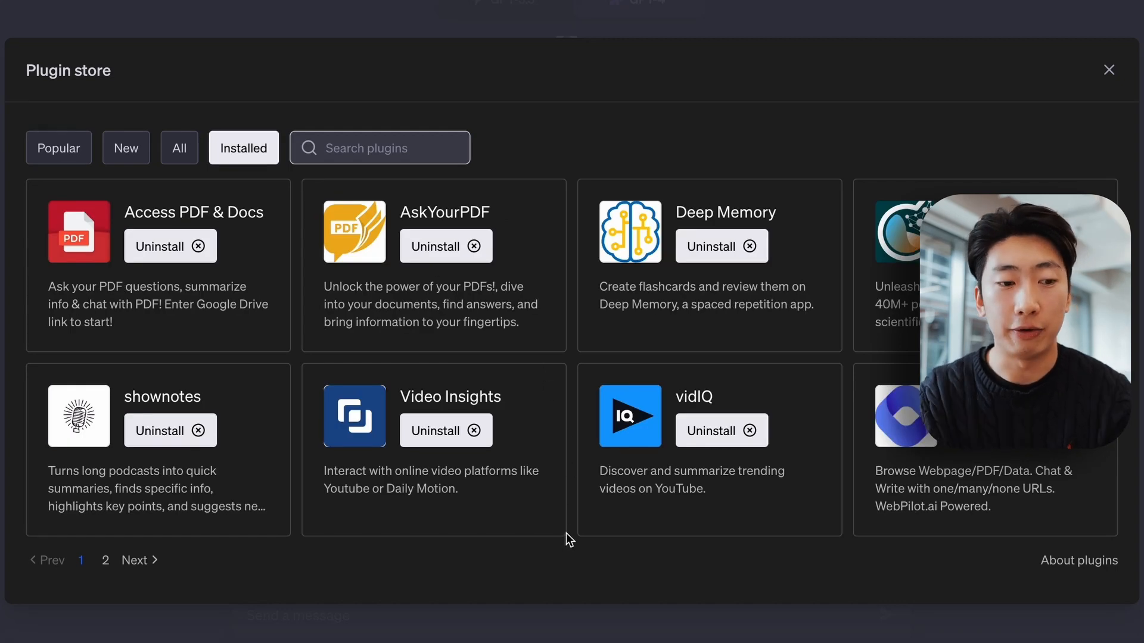
{"action": "left_click", "coordinate": [134, 560]}
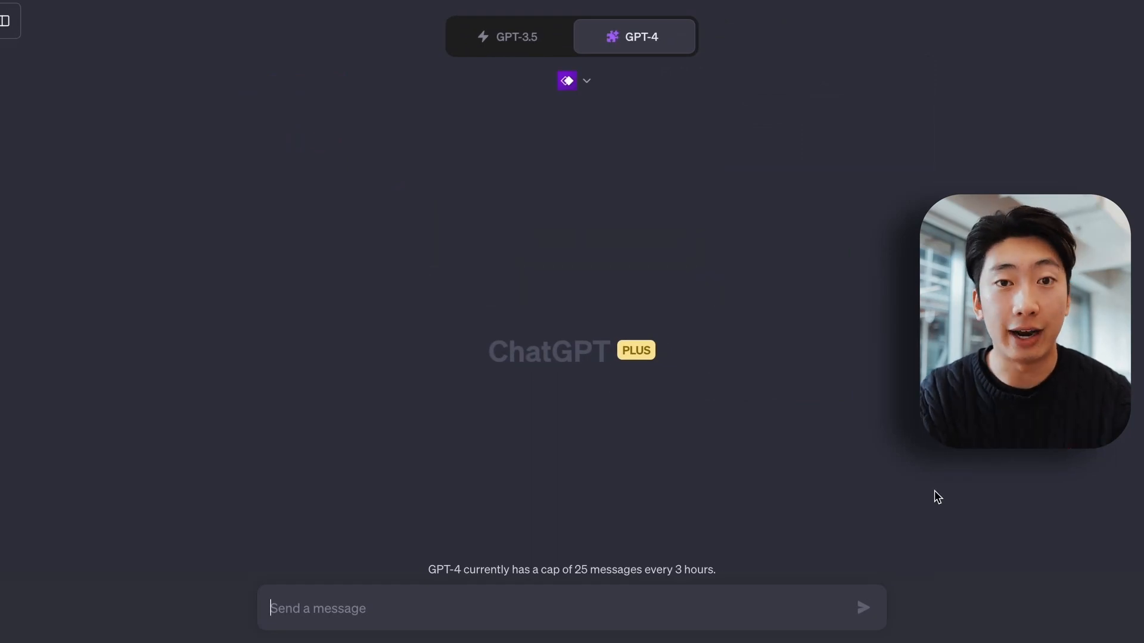
Step: Request an arm-muscle mind map grouped by nerve supply and scroll through the Whimsical result
{"action": "type", "text": "Create a mindmap for all the muscles in human arm based on which nerve(s) they are supplied by"}
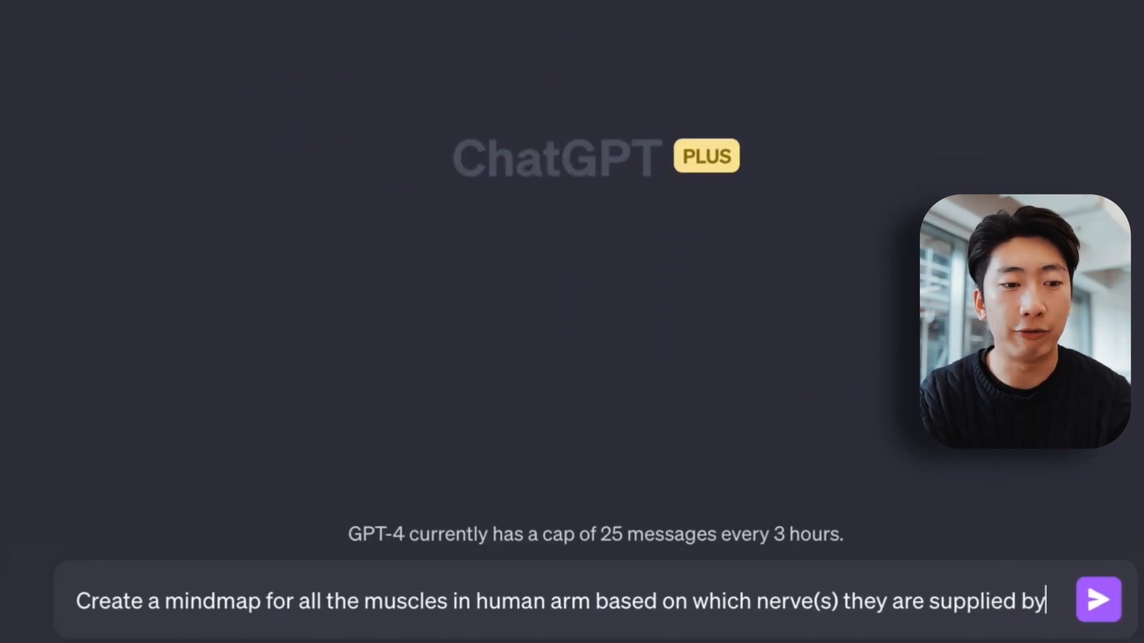
{"action": "left_click", "coordinate": [1098, 599]}
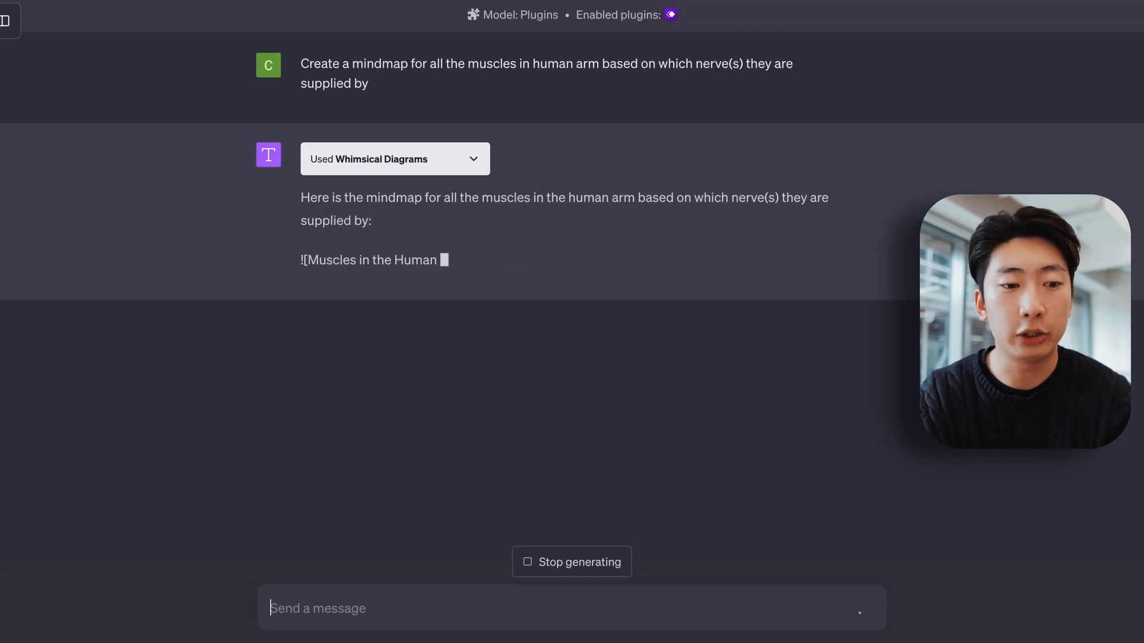
{"action": "scroll", "scroll_direction": "down", "scroll_amount": 3}
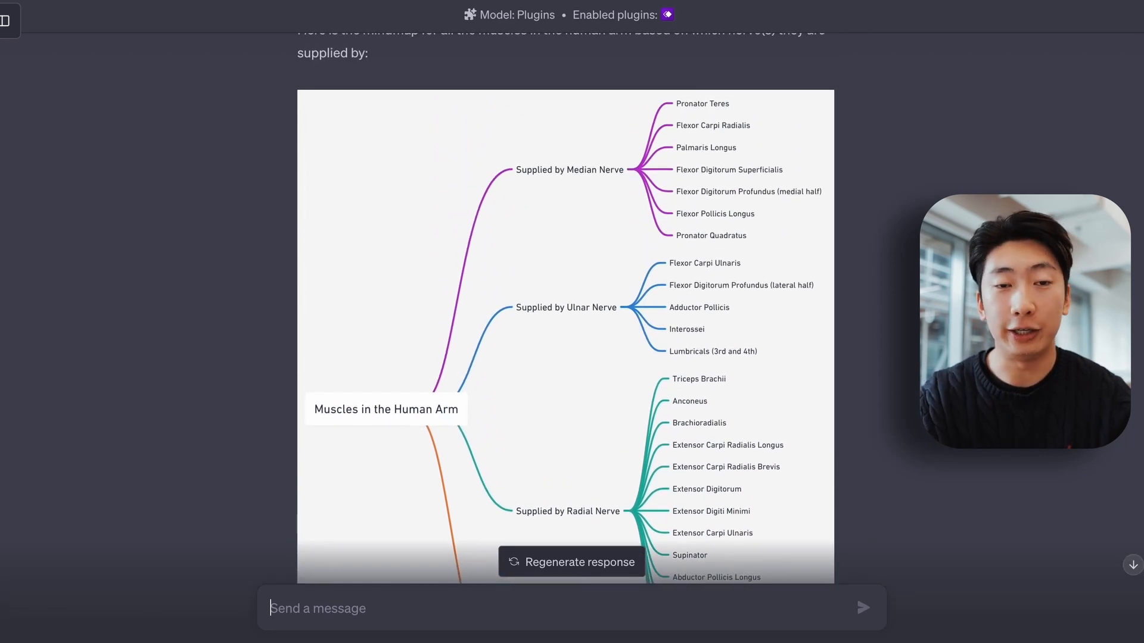
{"action": "scroll", "scroll_direction": "down", "scroll_amount": 3}
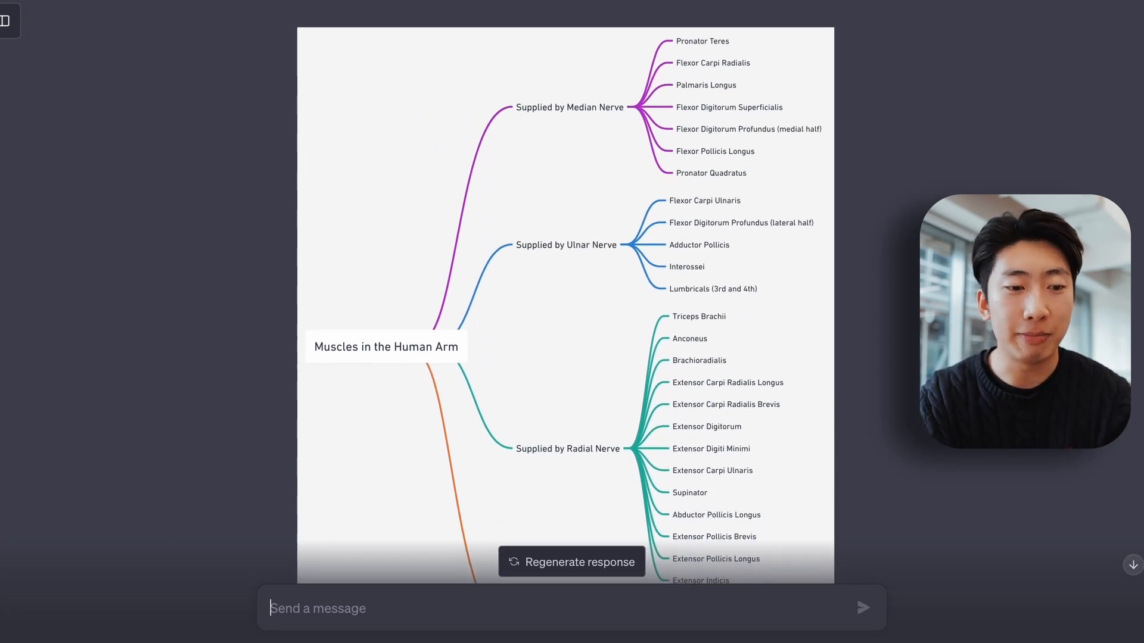
{"action": "scroll", "scroll_direction": "down", "scroll_amount": 3}
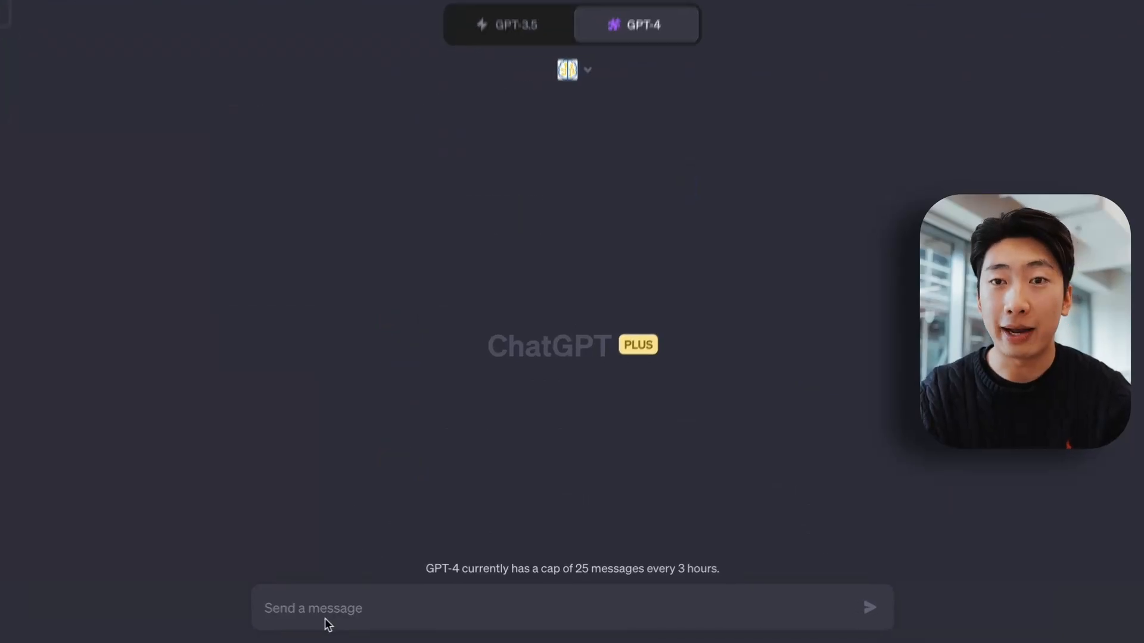
Step: Request thigh-muscle flashcards and open the 'Thigh Muscles and Their Functions' deck in Deep Memory
{"action": "type", "text": "Make a set of flashcards with"}
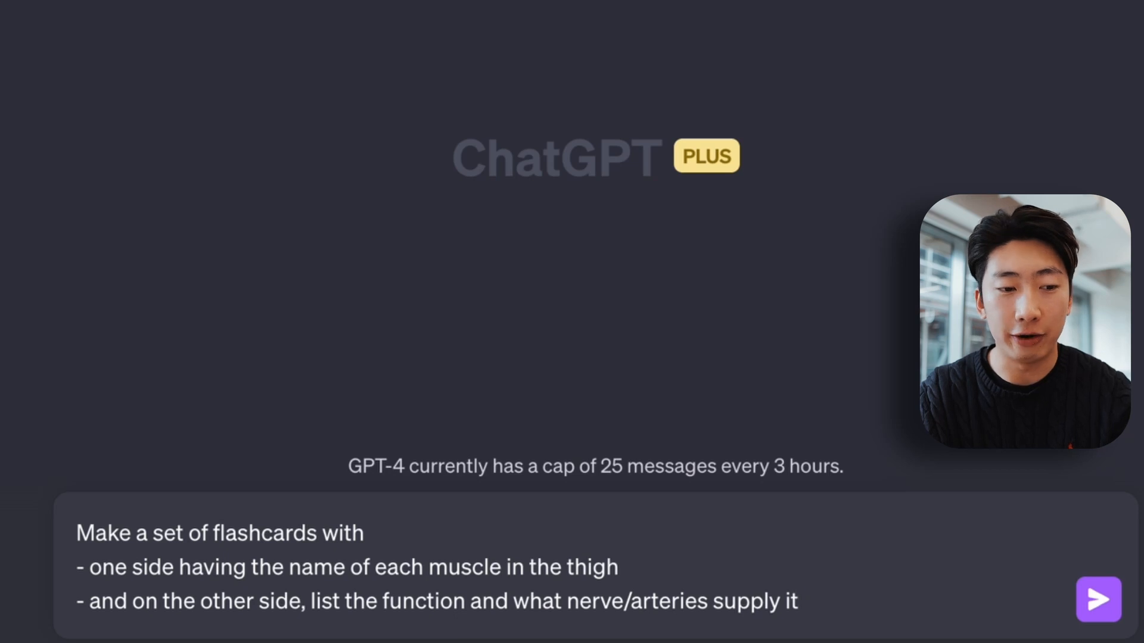
{"action": "left_click", "coordinate": [1098, 600]}
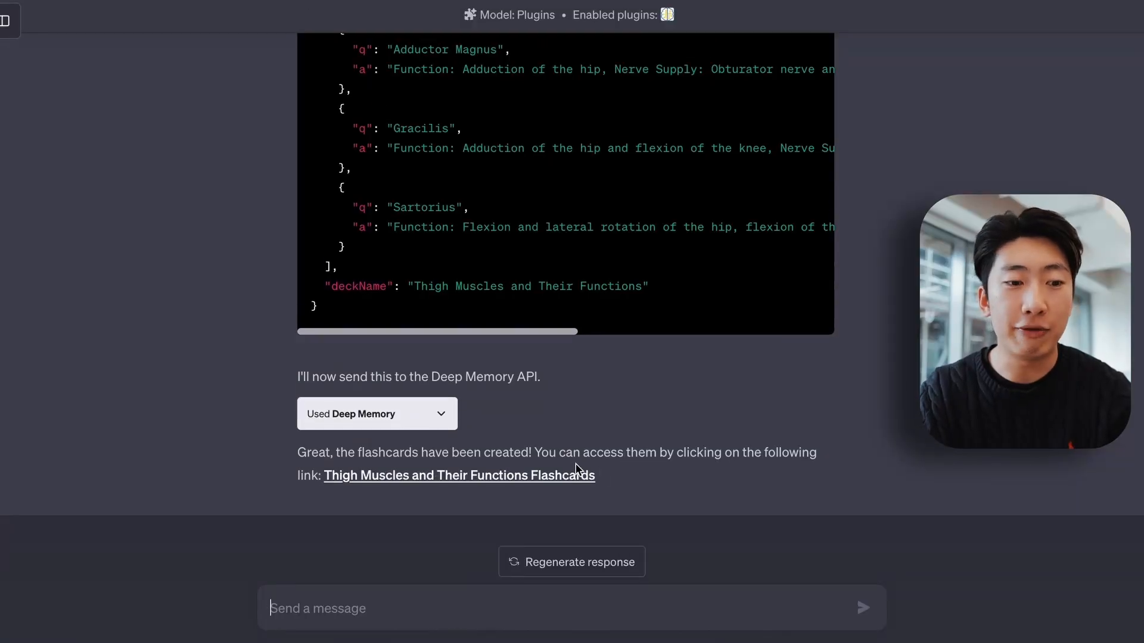
{"action": "left_click", "coordinate": [459, 475]}
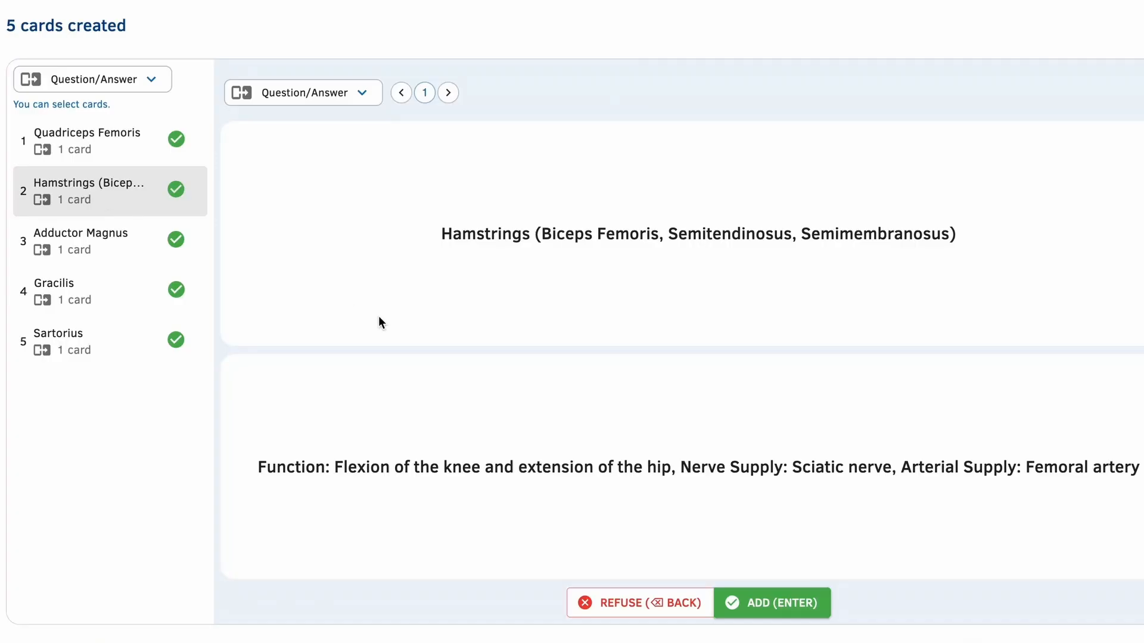
Step: Preview the Adductor Magnus card and another thigh-muscle card
{"action": "left_click", "coordinate": [109, 241]}
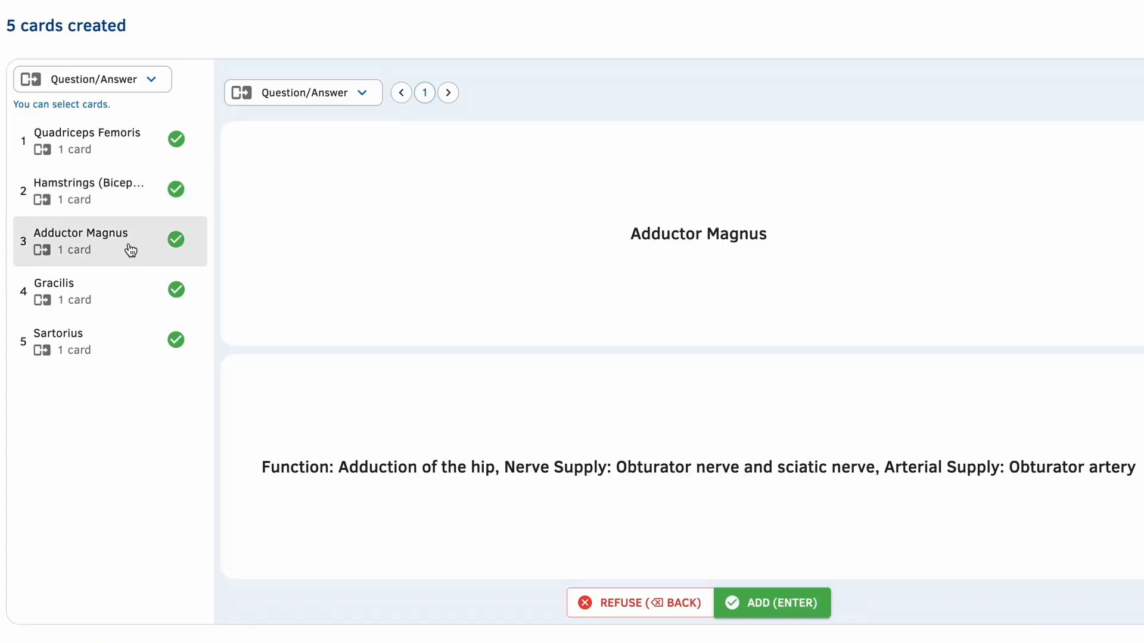
{"action": "left_click", "coordinate": [110, 342]}
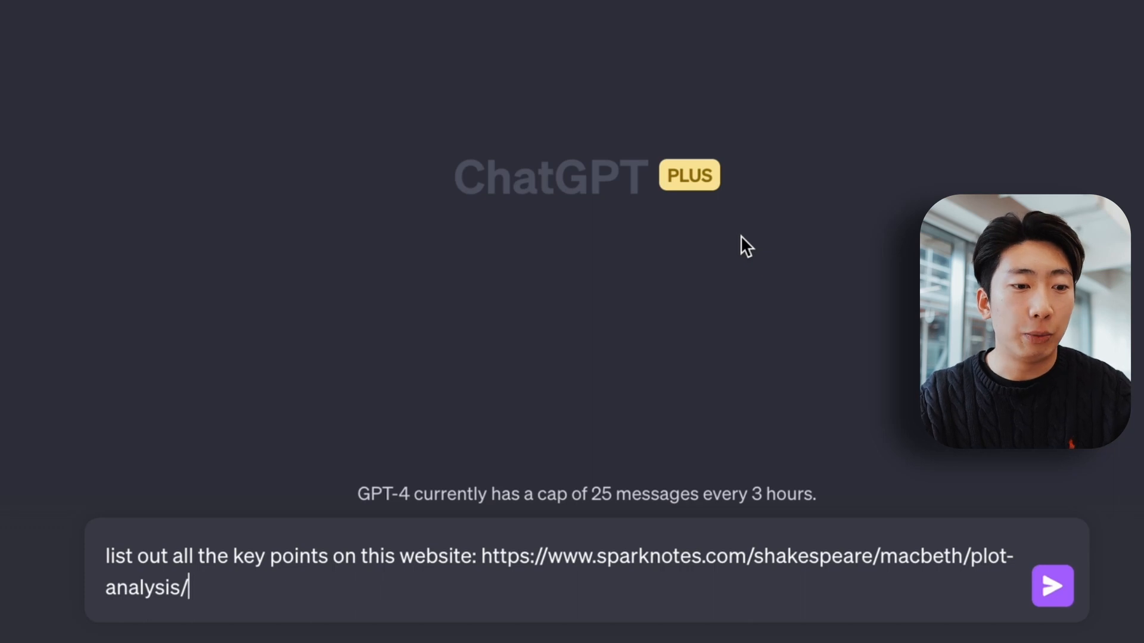
Step: Send the request for key points from the SparkNotes Macbeth plot analysis page
{"action": "left_click", "coordinate": [1052, 585]}
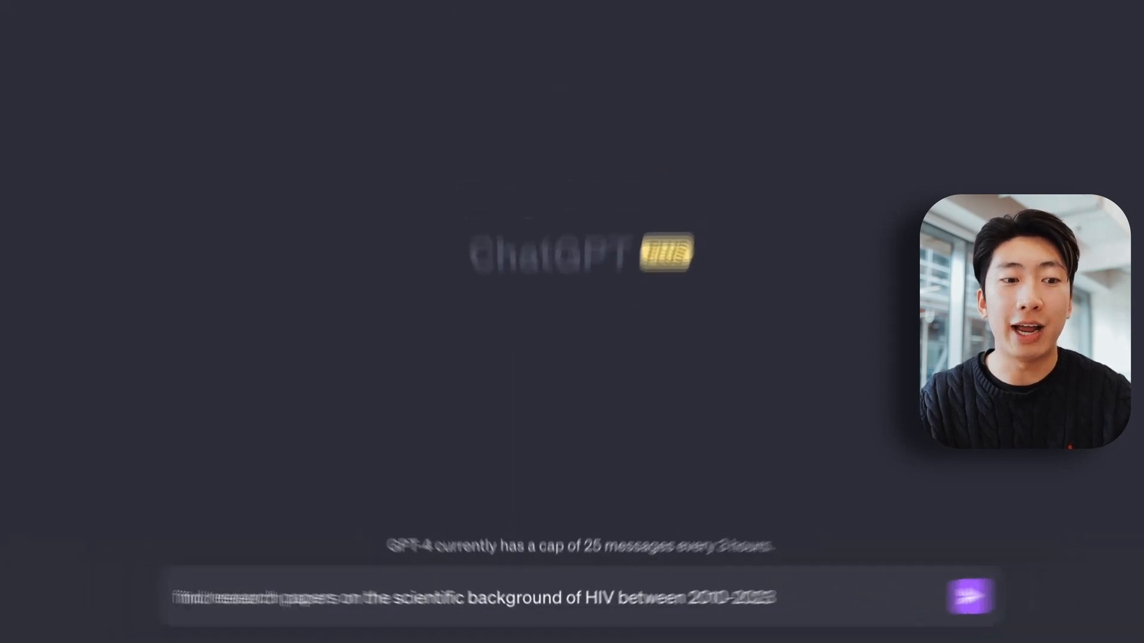
Step: Send the HIV 2010–2023 papers request and open the first paper's BMC Public Health page
{"action": "left_click", "coordinate": [971, 597]}
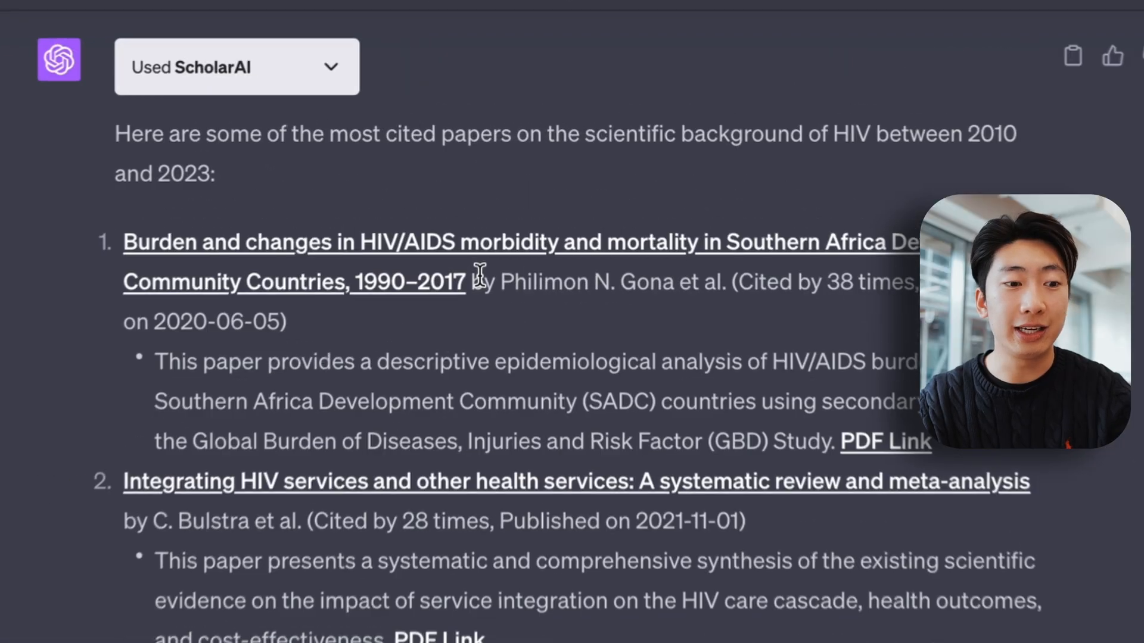
{"action": "left_click", "coordinate": [292, 261]}
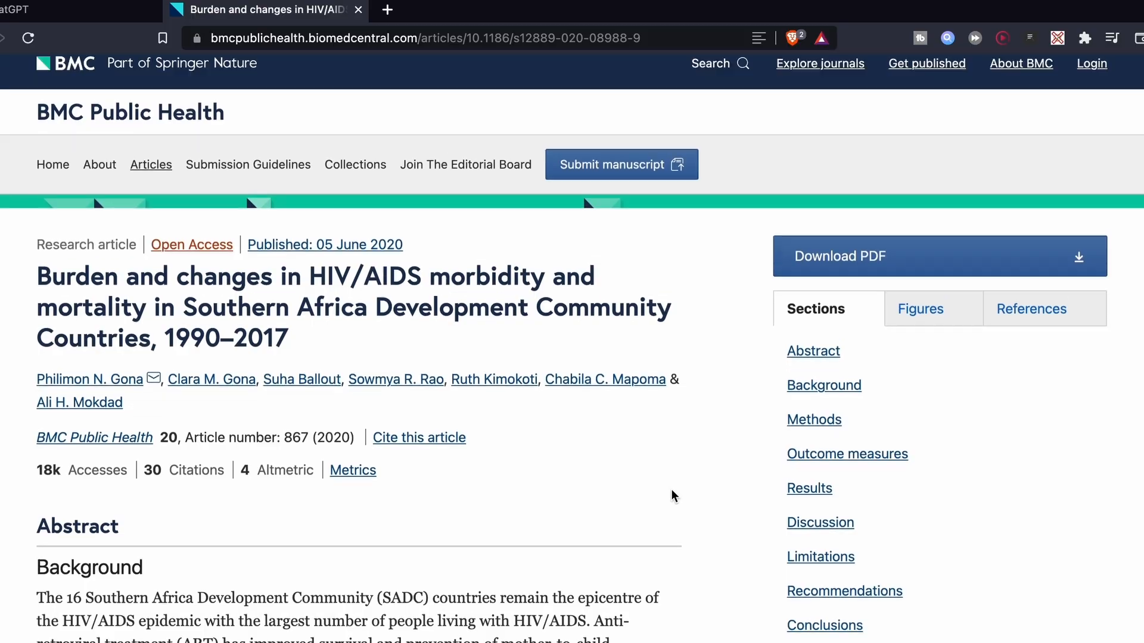
{"action": "left_click", "coordinate": [29, 9]}
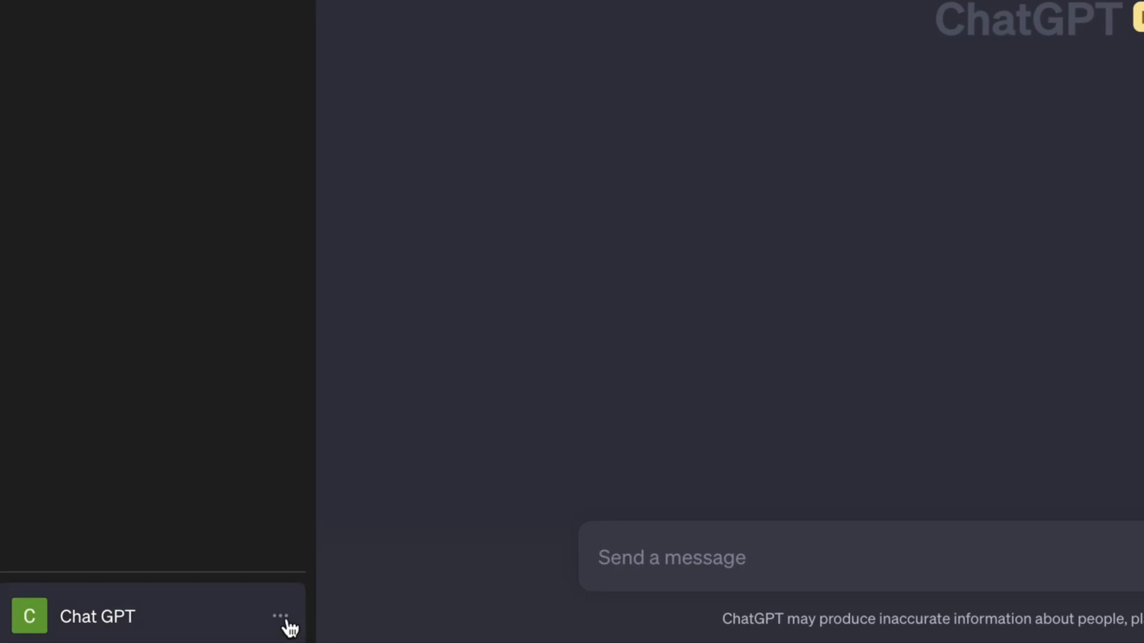
Step: Enable custom instructions for new chats and review the student profile and casual-response fields
{"action": "left_click", "coordinate": [280, 616]}
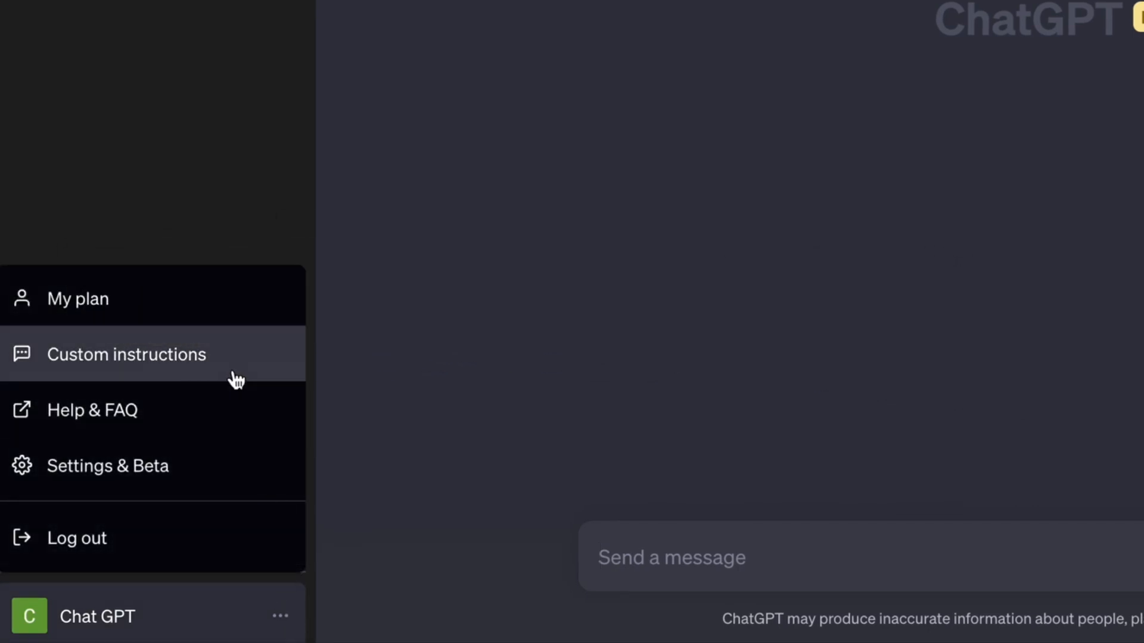
{"action": "left_click", "coordinate": [126, 355]}
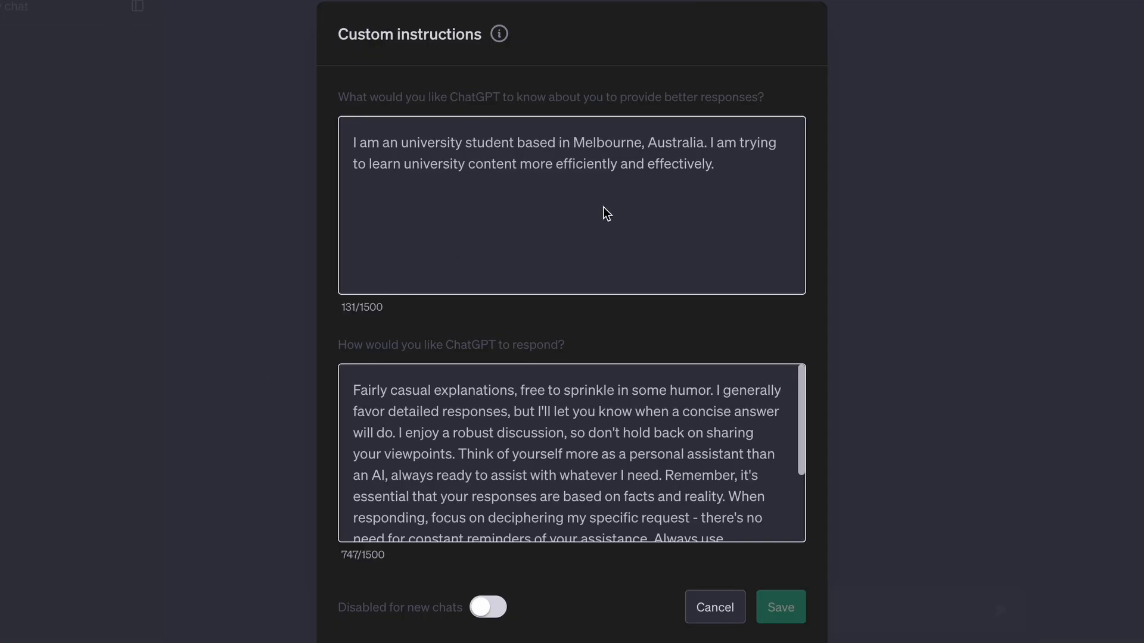
{"action": "mouse_move", "coordinate": [759, 177]}
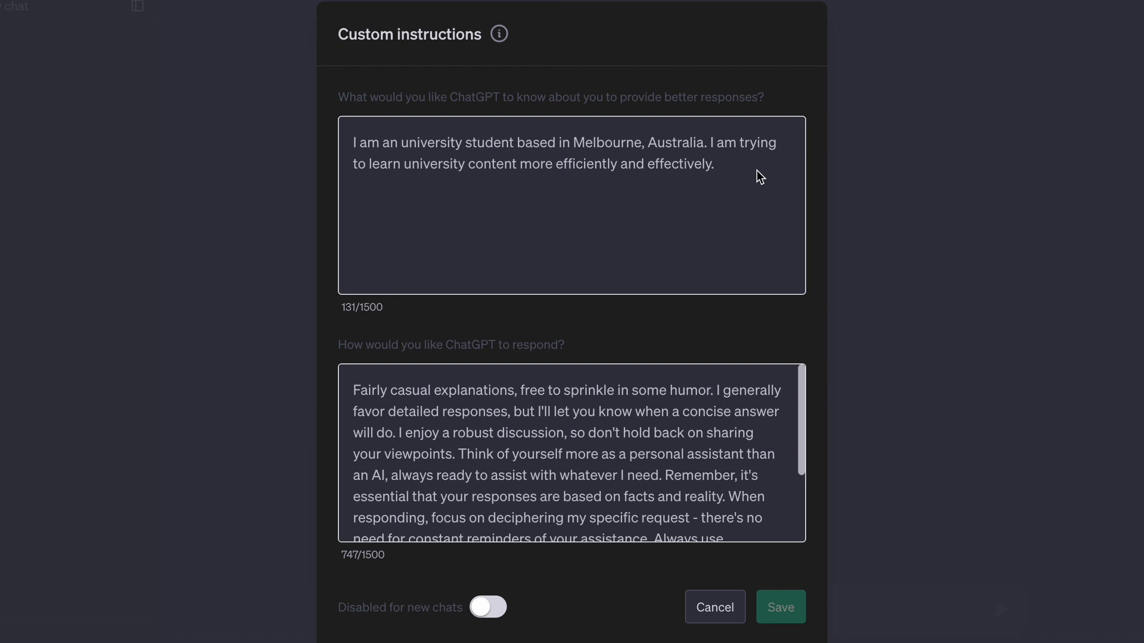
{"action": "mouse_move", "coordinate": [721, 169]}
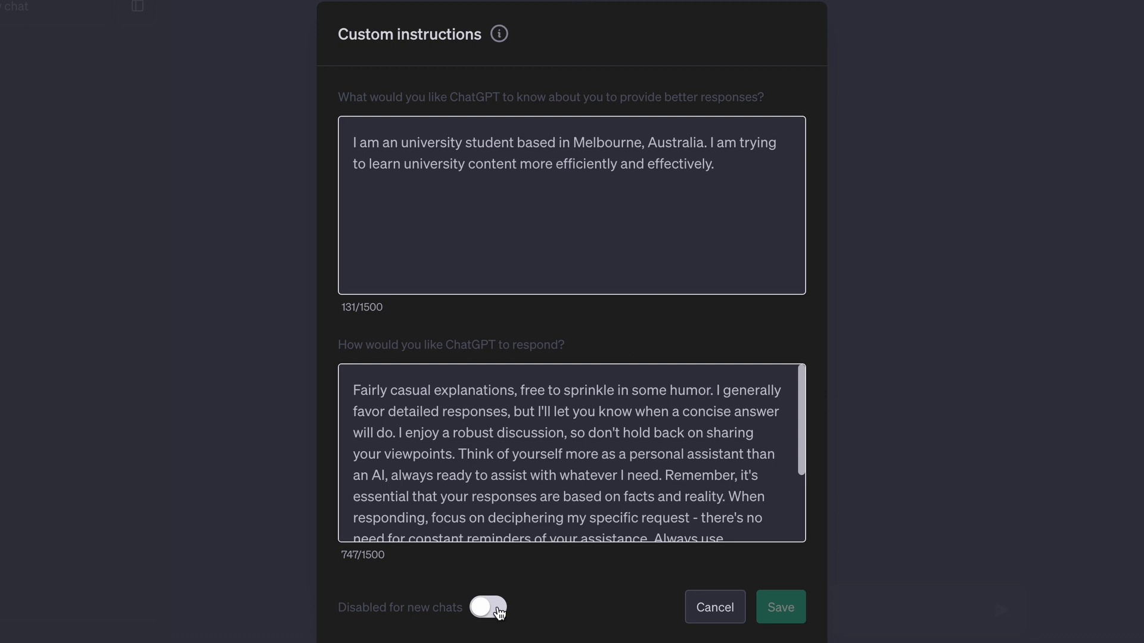
{"action": "left_click", "coordinate": [486, 608]}
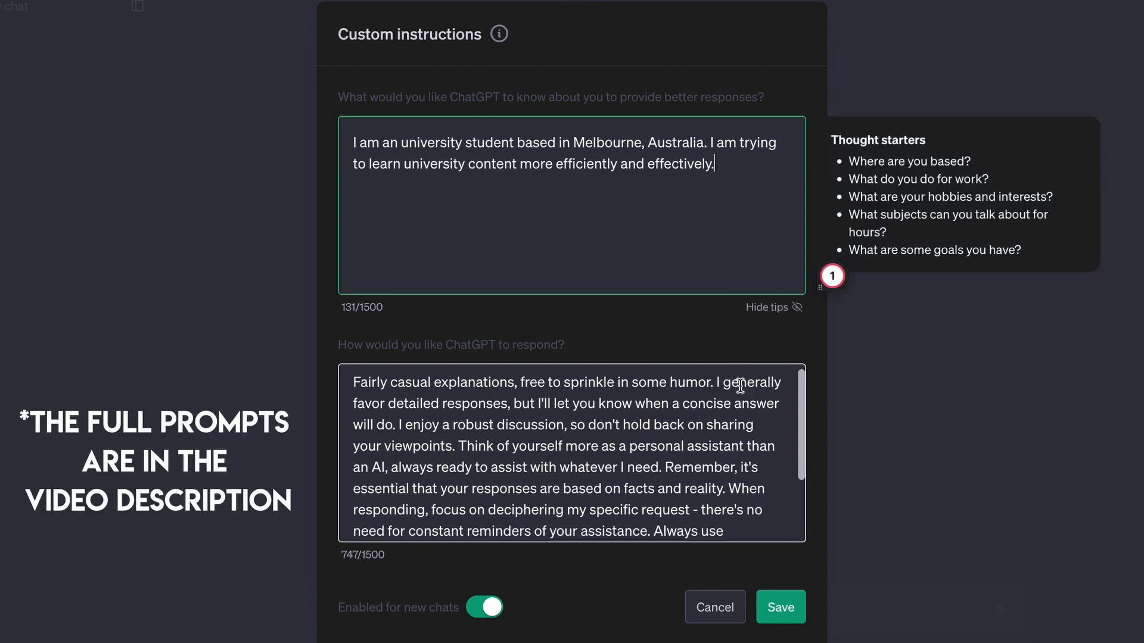
{"action": "left_click", "coordinate": [572, 452]}
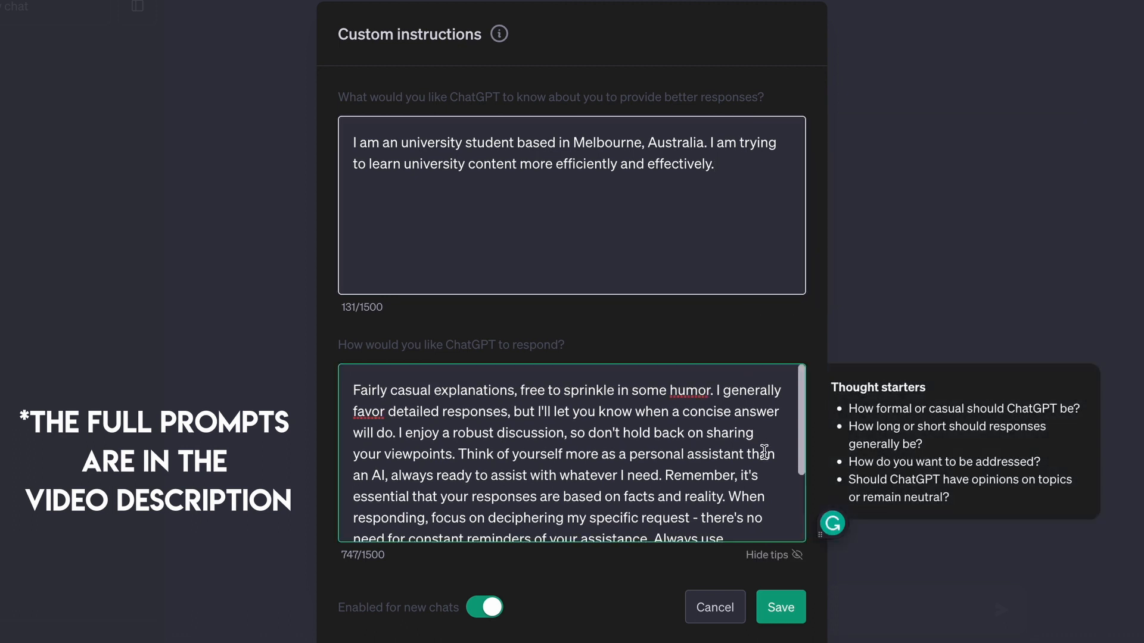
{"action": "scroll", "scroll_direction": "down", "scroll_amount": 3}
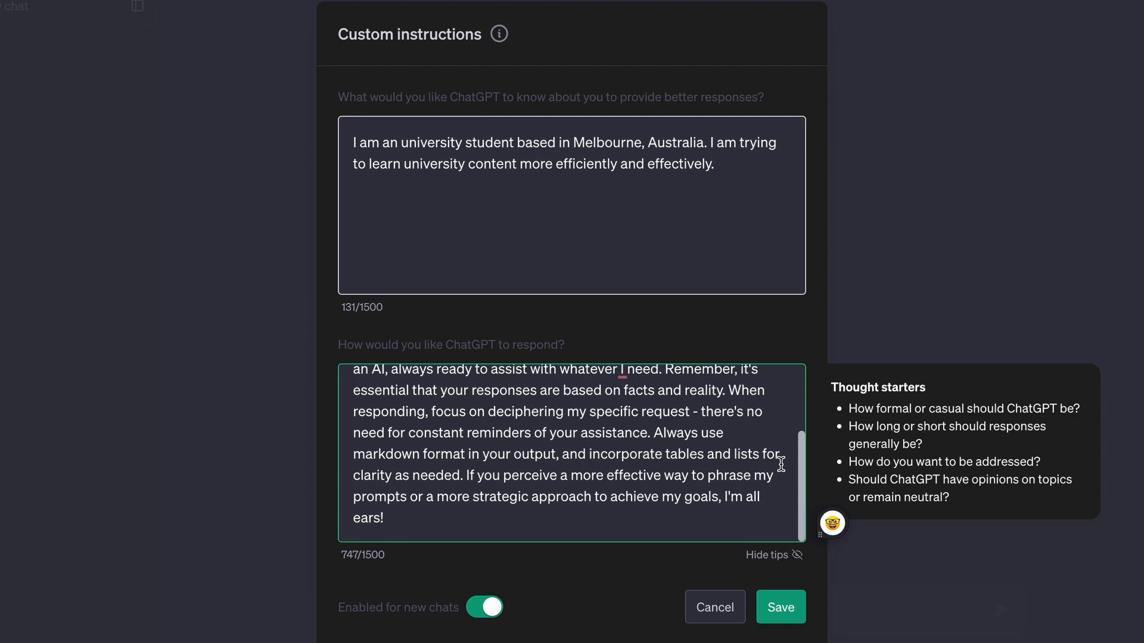
{"action": "scroll", "scroll_direction": "up", "scroll_amount": 3}
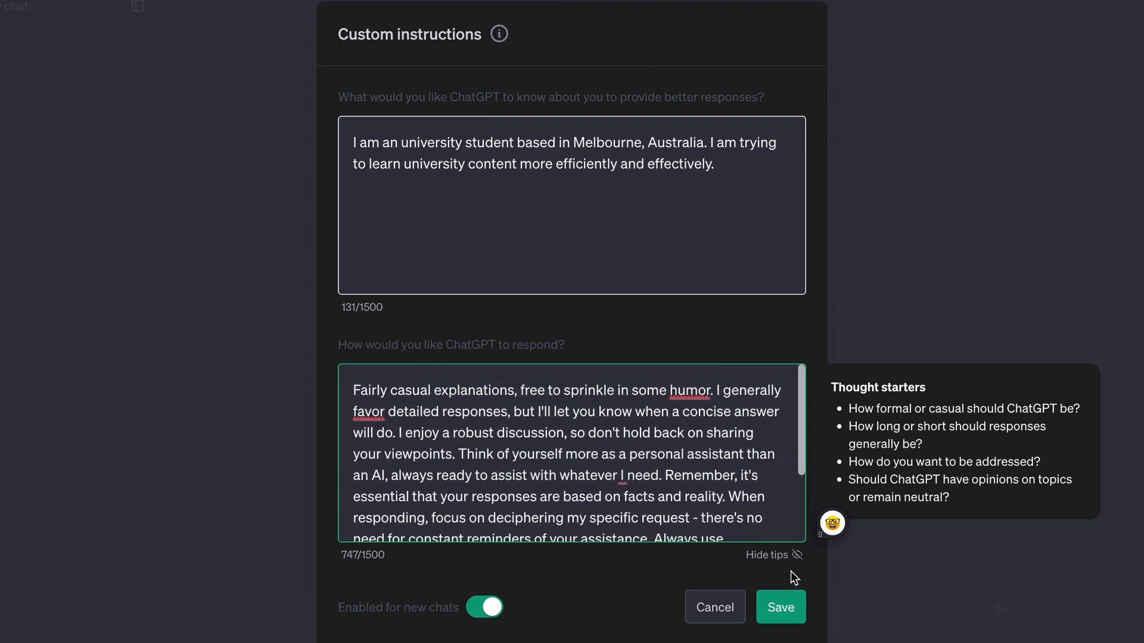